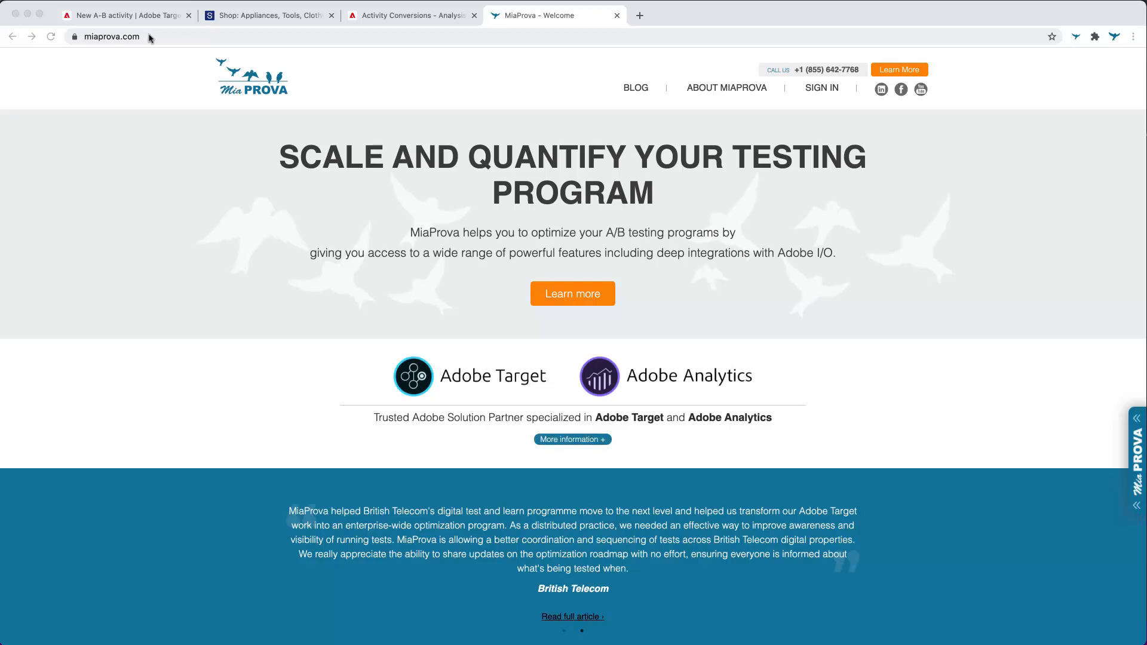
# - Switch from the MiaProva welcome page to the Sears store homepage
pyautogui.click(267, 15)
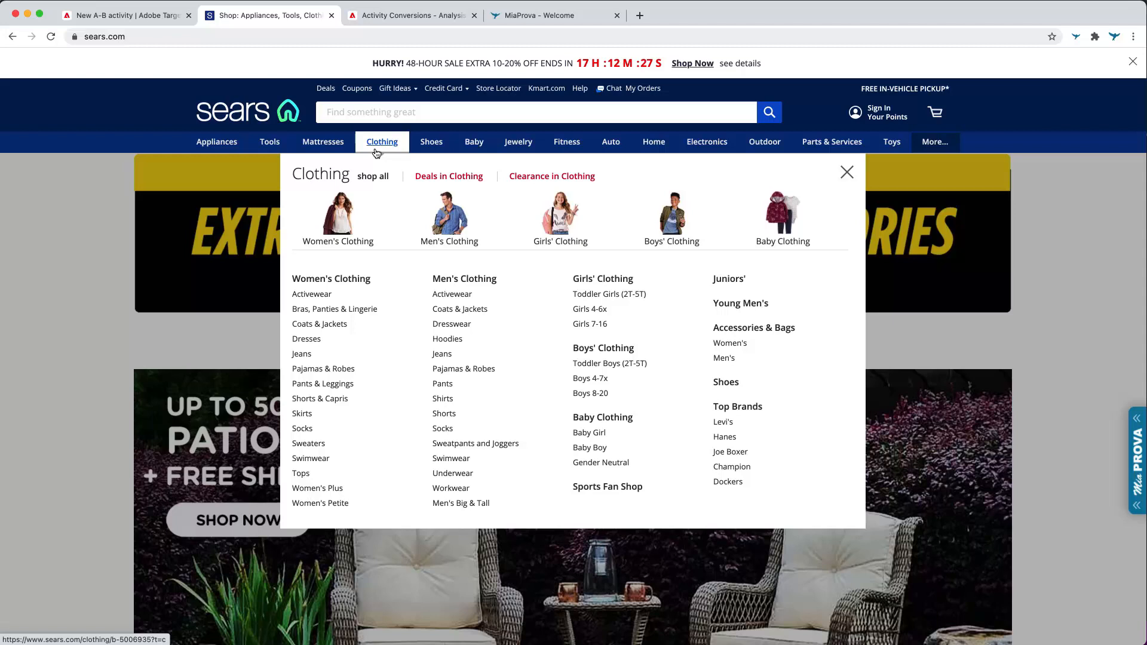
# - Browse the Clothing, Baby and Mattresses department links, then return to the untitled A/B activity
pyautogui.click(323, 143)
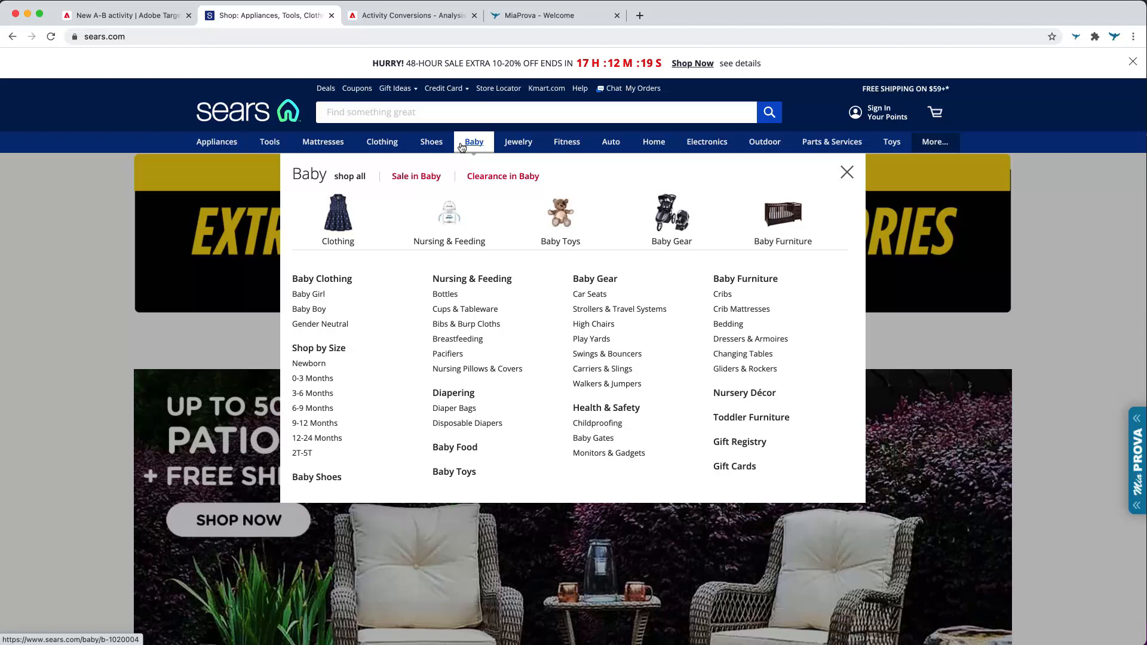
pyautogui.click(381, 141)
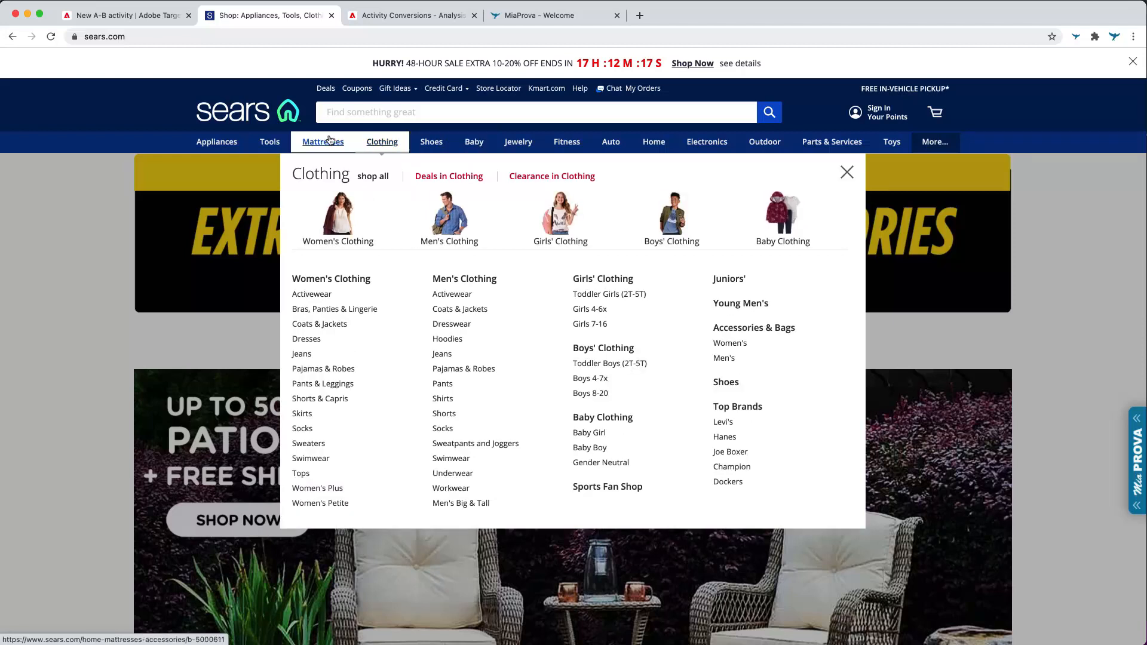
pyautogui.click(322, 142)
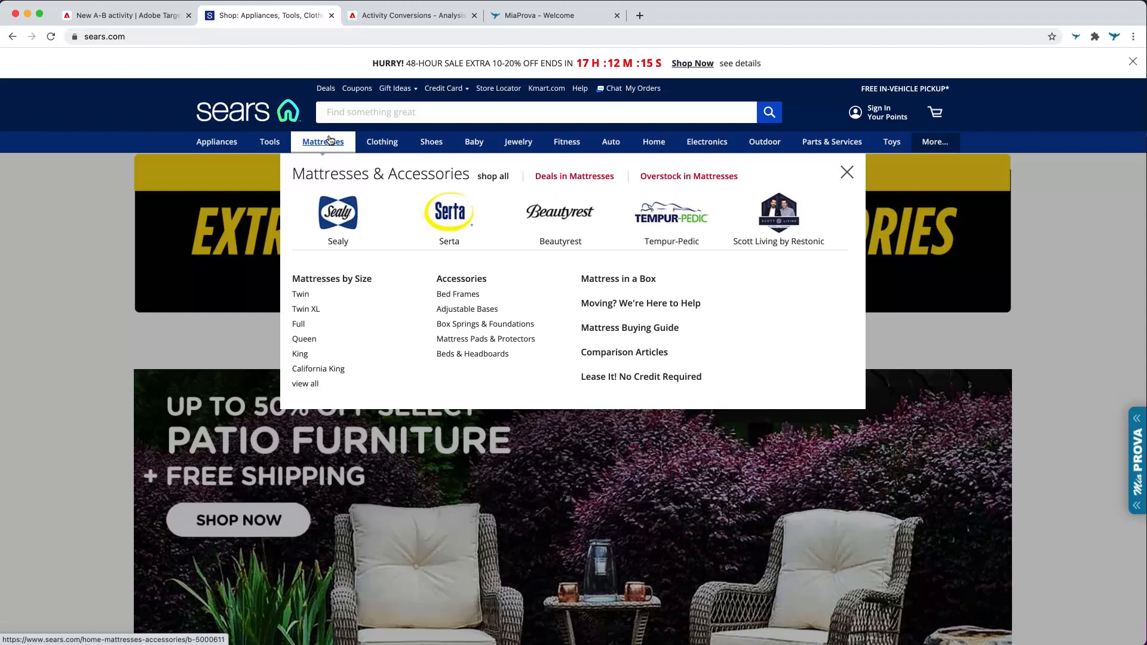
pyautogui.moveTo(306, 105)
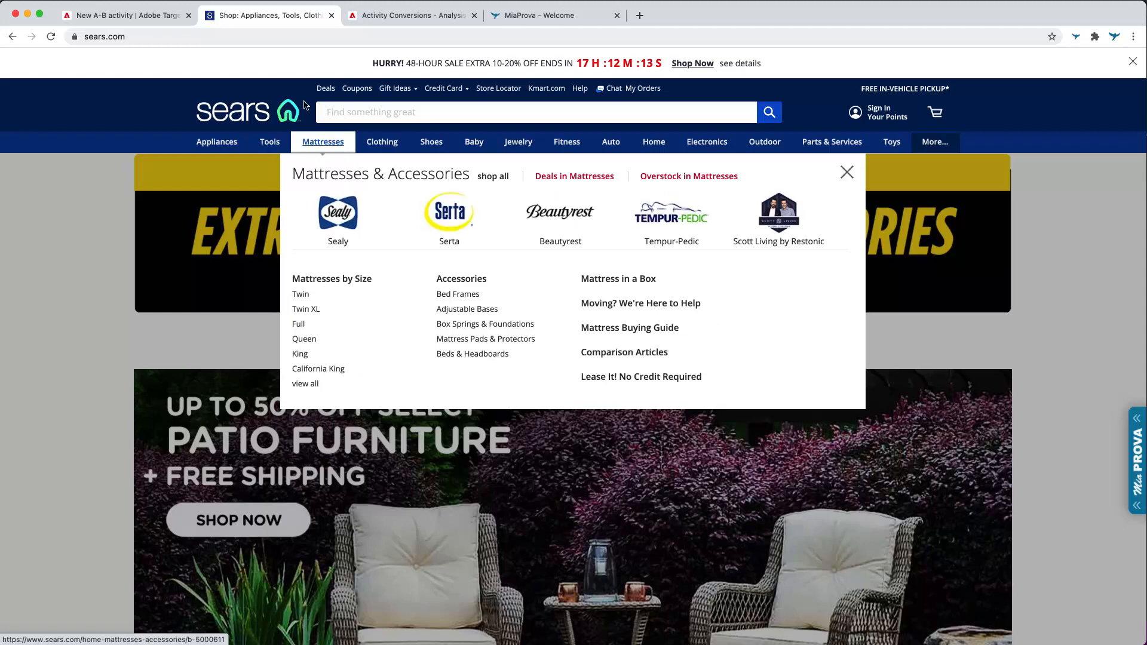
pyautogui.click(124, 14)
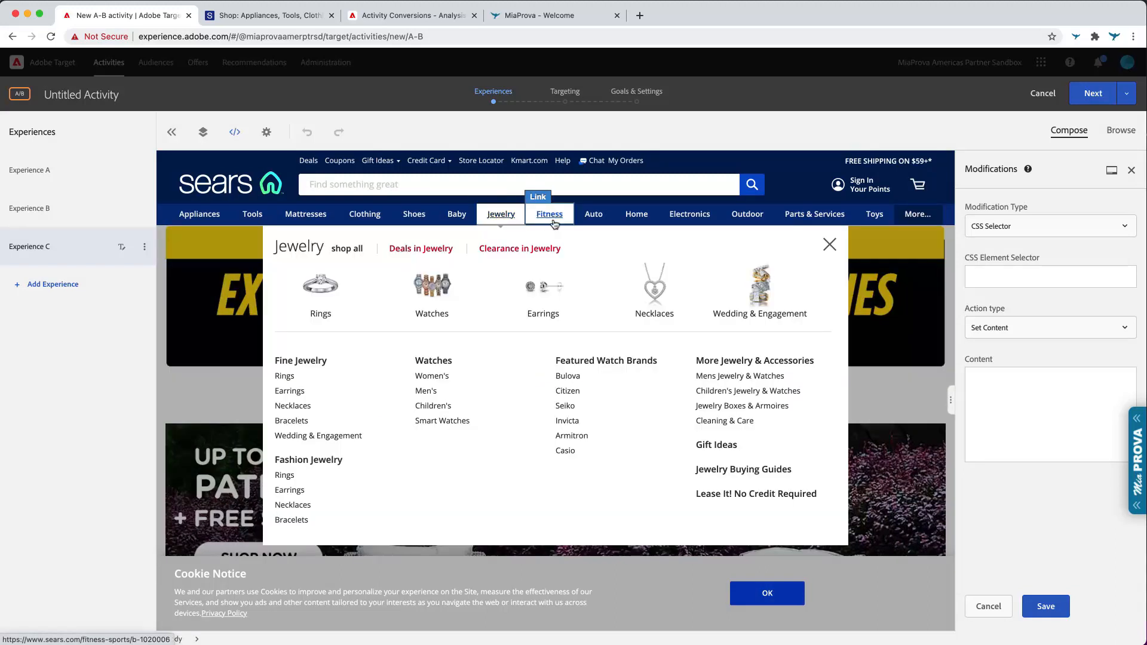
# - Inspect the Sears department menu in the Visual Experience Composer and bring up the link-tagging jQuery script
pyautogui.click(550, 214)
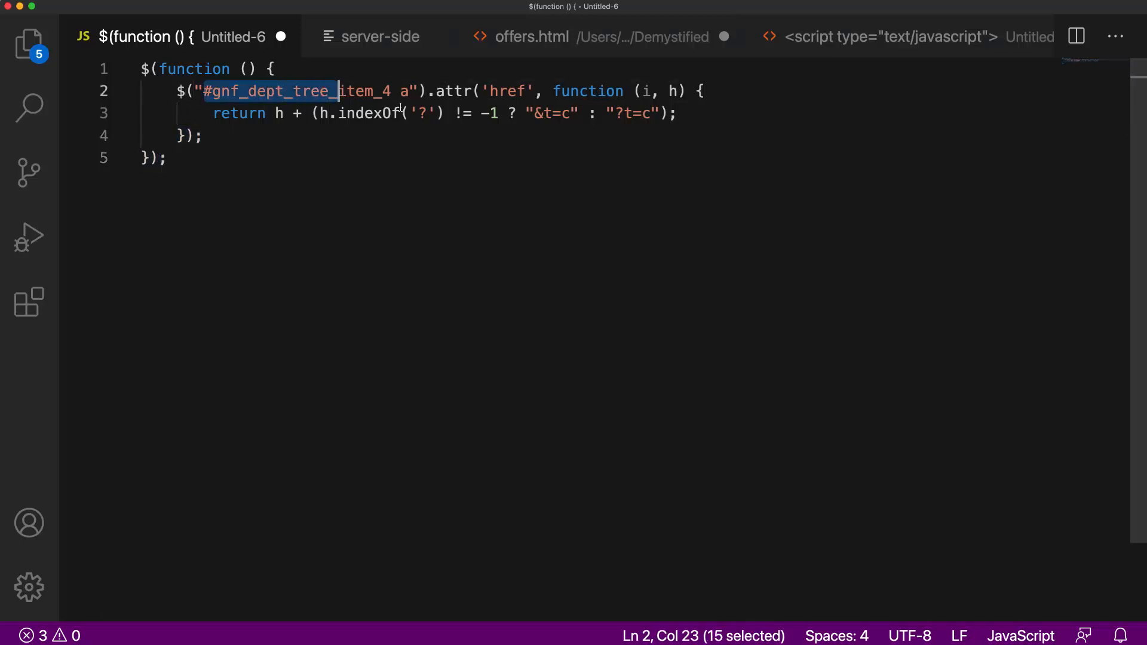
# - Highlight the #gnf_dept_tree_item_4 selector in the t=c link-tagging script, then return to Sears
pyautogui.moveTo(337, 91); pyautogui.dragTo(406, 91)
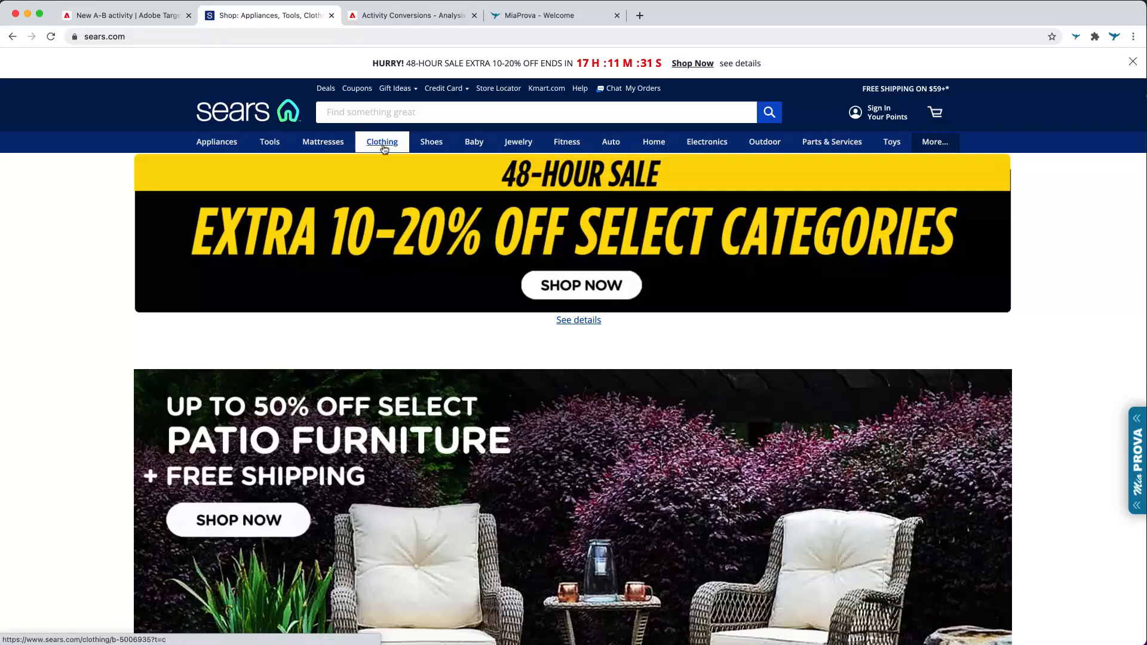
# - Open the Boys 8-20 clothing page from the Clothing menu and confirm its URL ends with &t=c
pyautogui.click(381, 141)
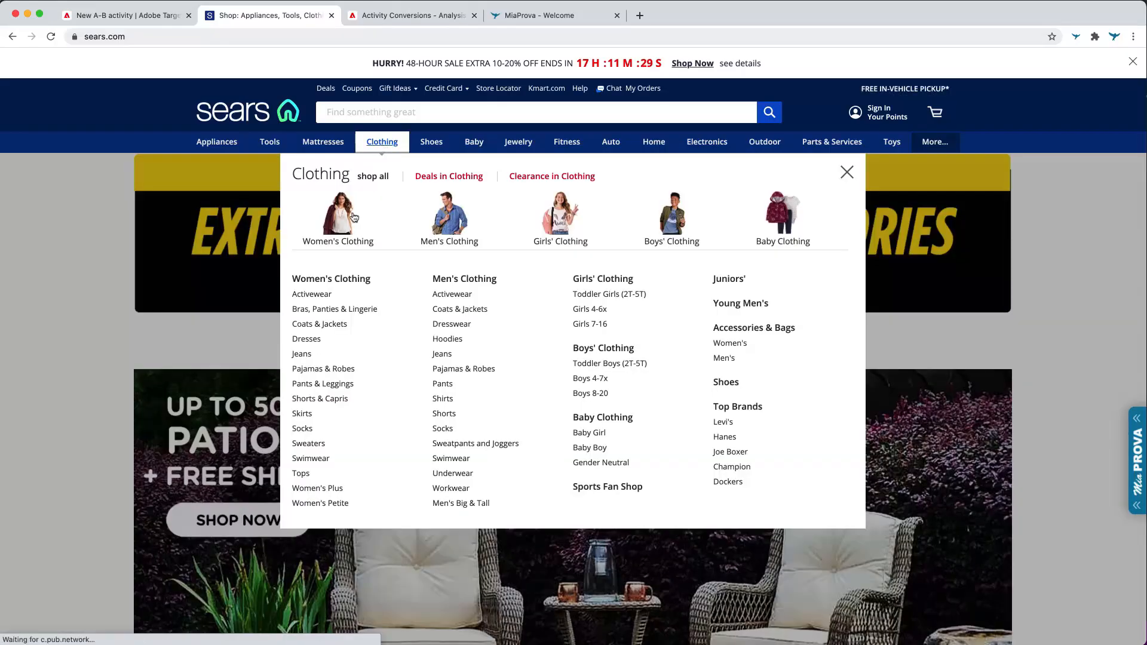
pyautogui.moveTo(312, 294)
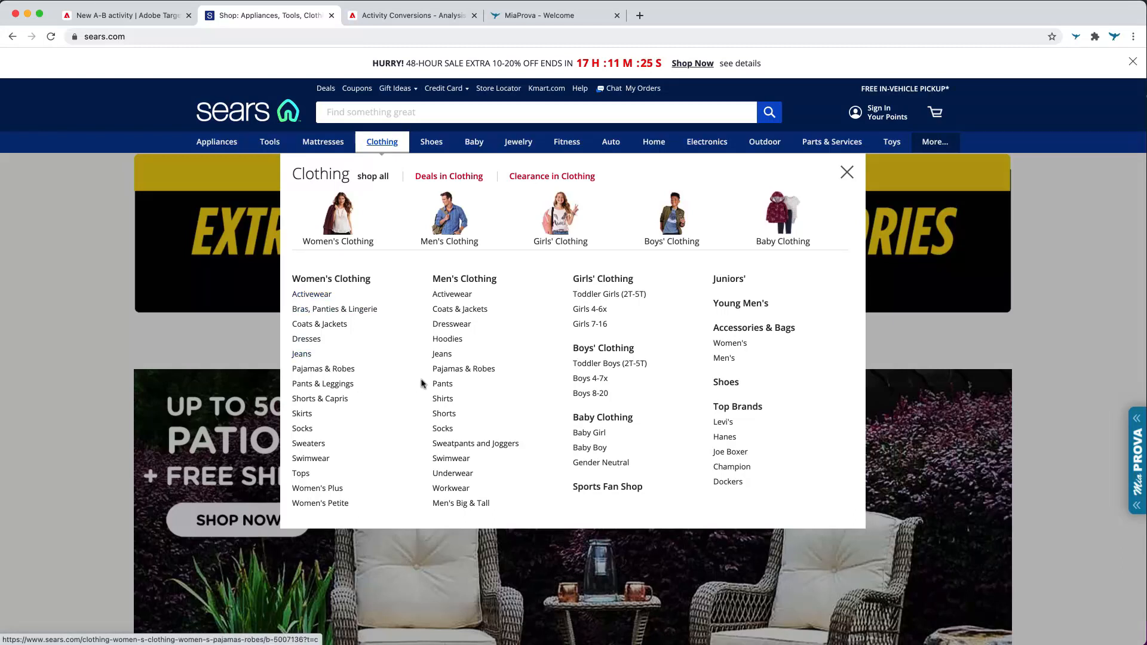
pyautogui.moveTo(443, 383)
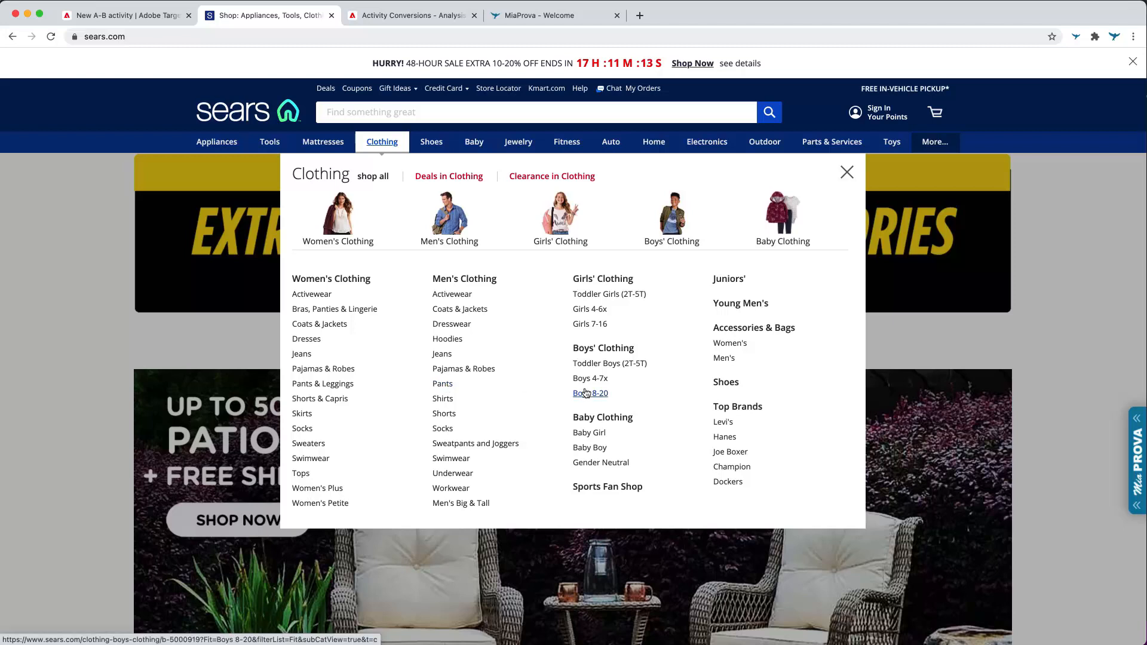
pyautogui.click(589, 393)
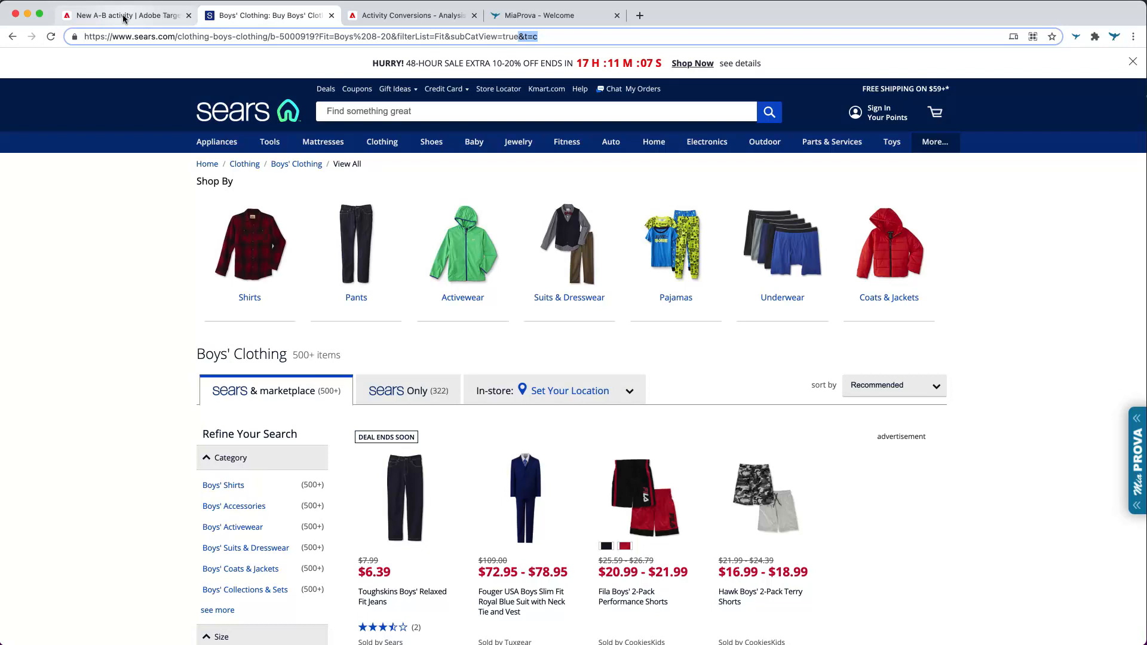
# - Review Experience B's custom code and advance through Targeting to Goals & Settings
pyautogui.click(124, 14)
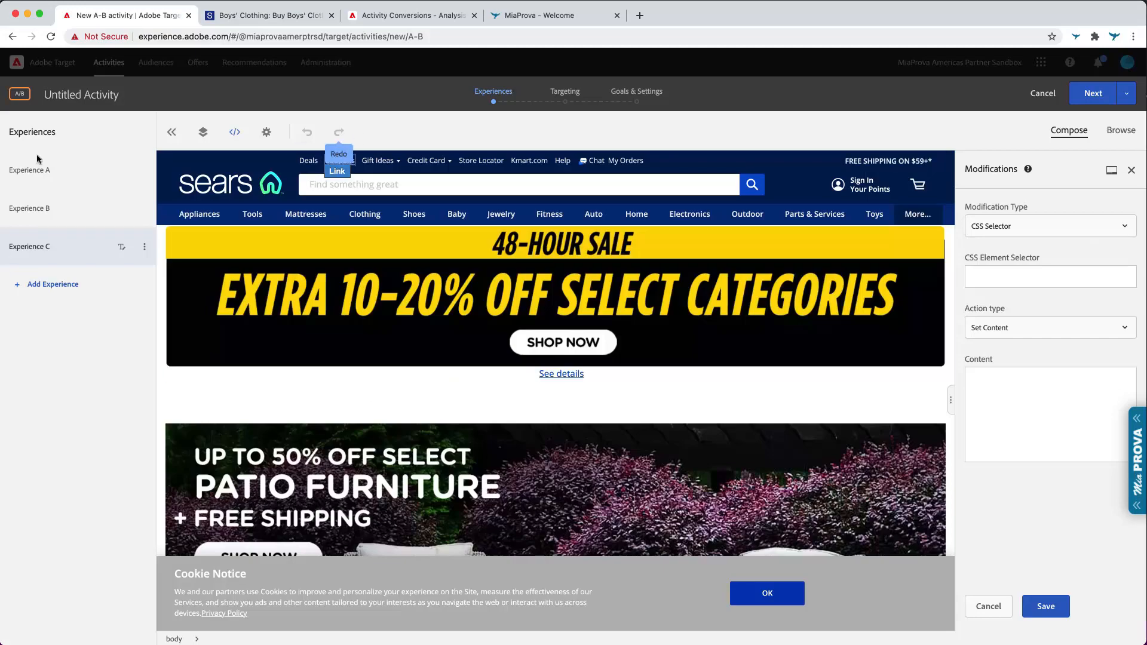
pyautogui.click(29, 208)
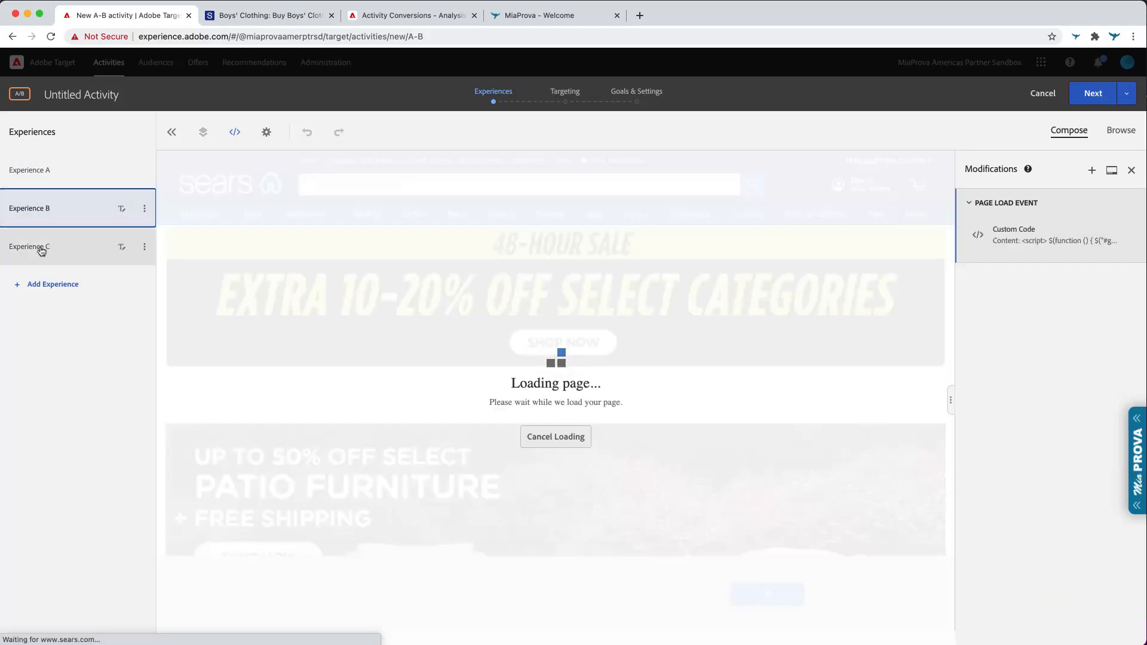
pyautogui.click(58, 208)
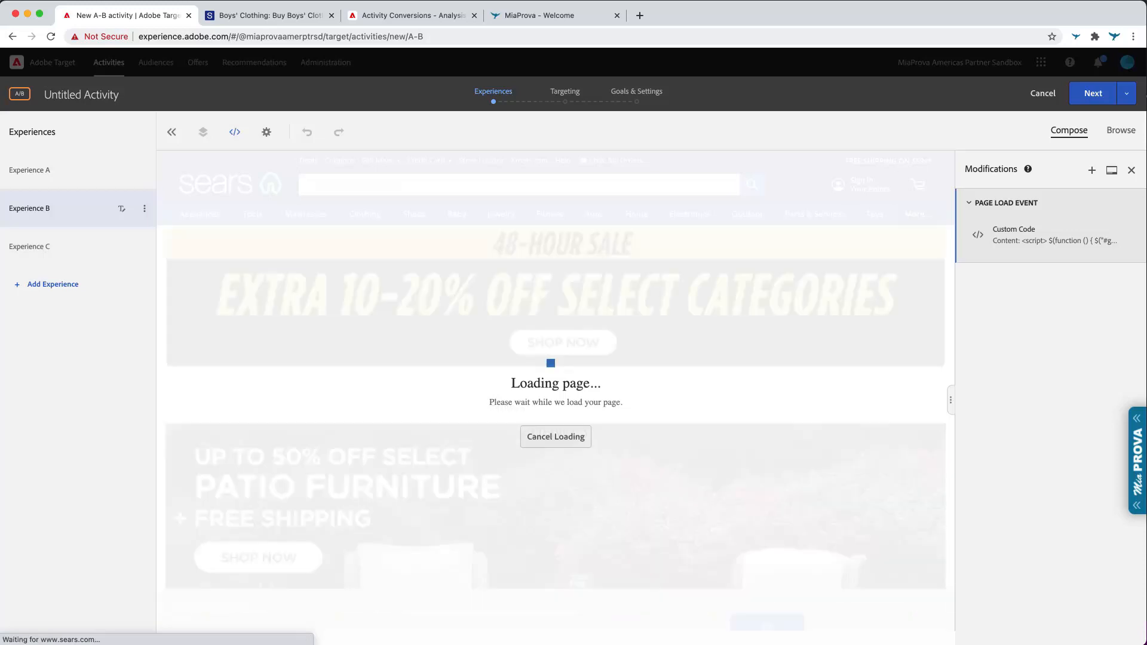
pyautogui.click(1093, 94)
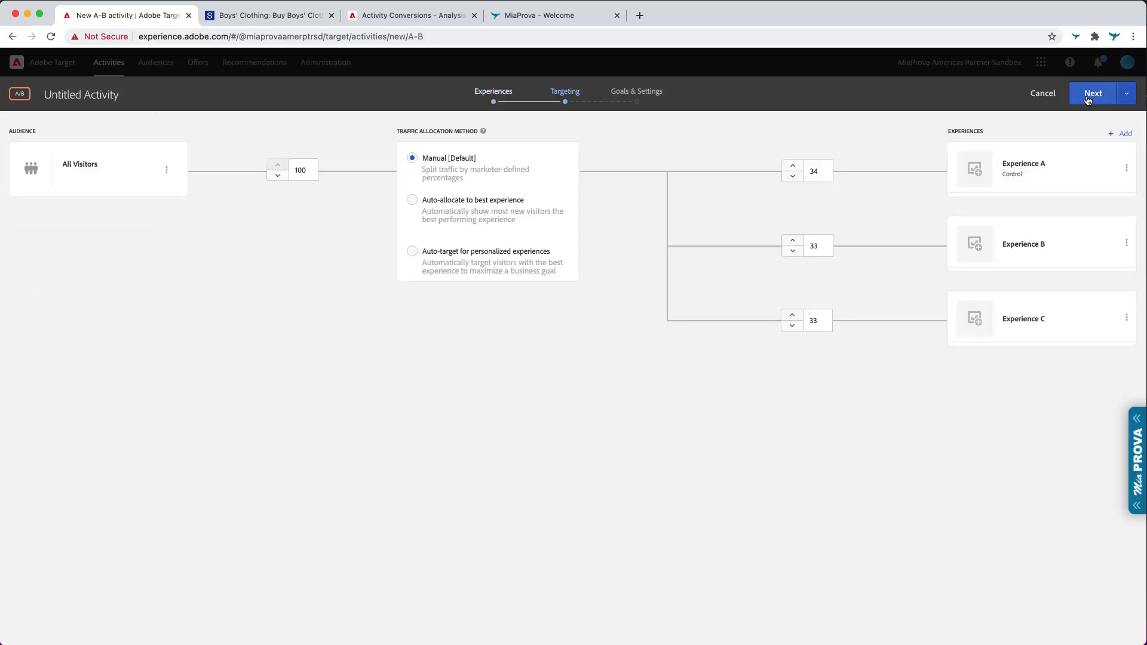
pyautogui.click(1093, 94)
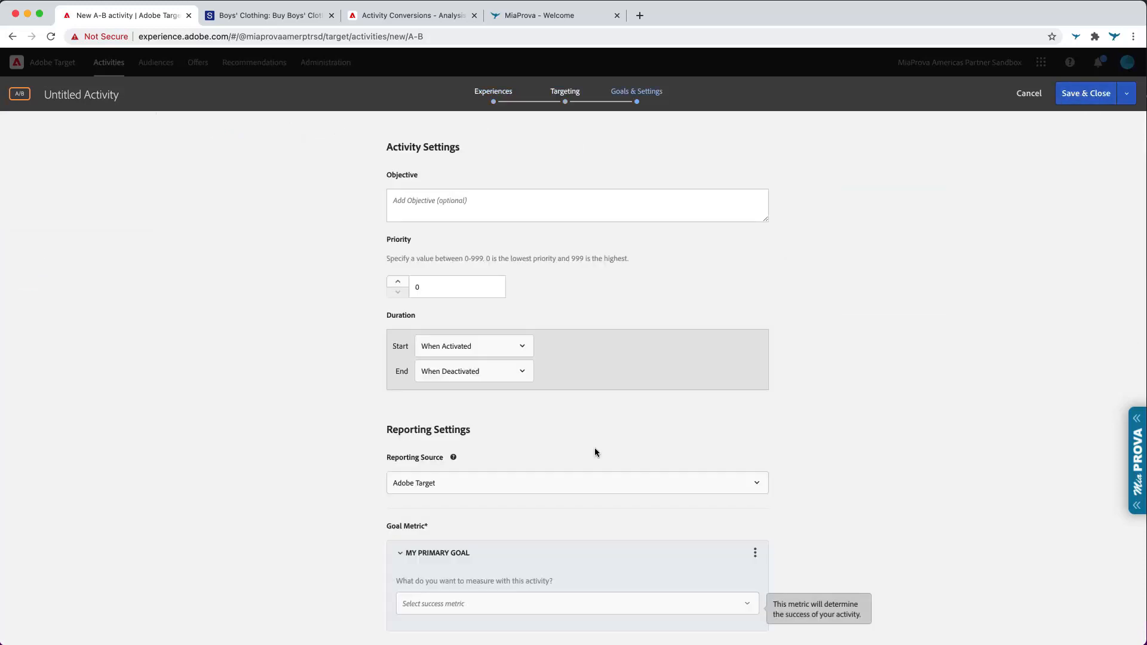
# - Set the reporting source to Adobe Analytics with the MiaProva company and MiaProva report suite
pyautogui.click(577, 482)
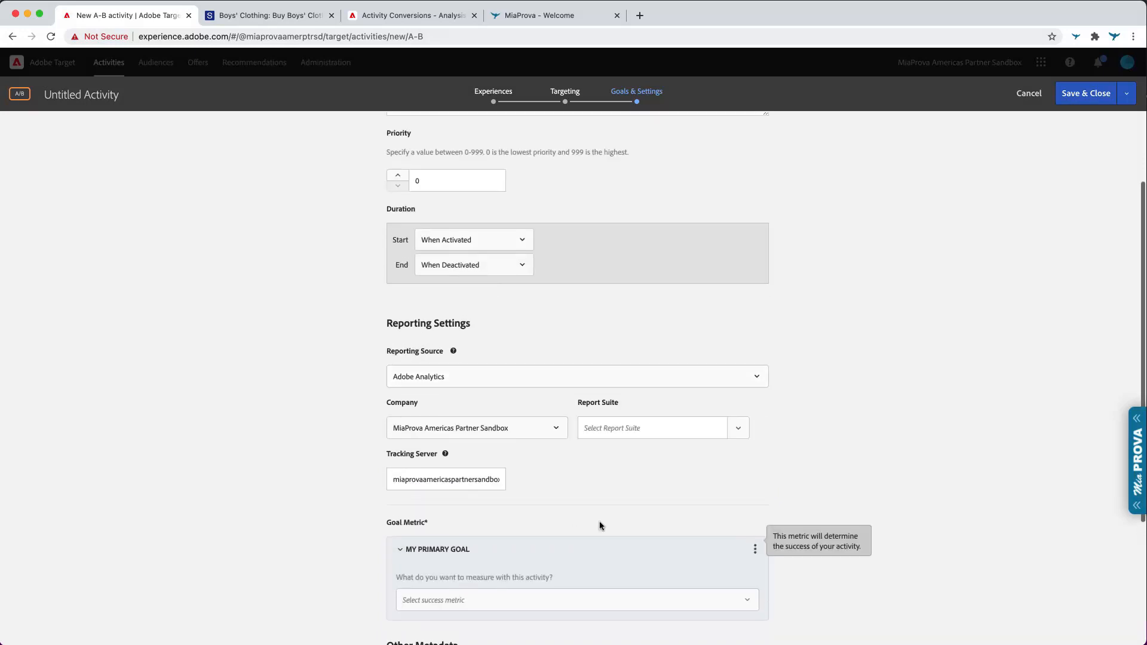
pyautogui.write('MiaProva')
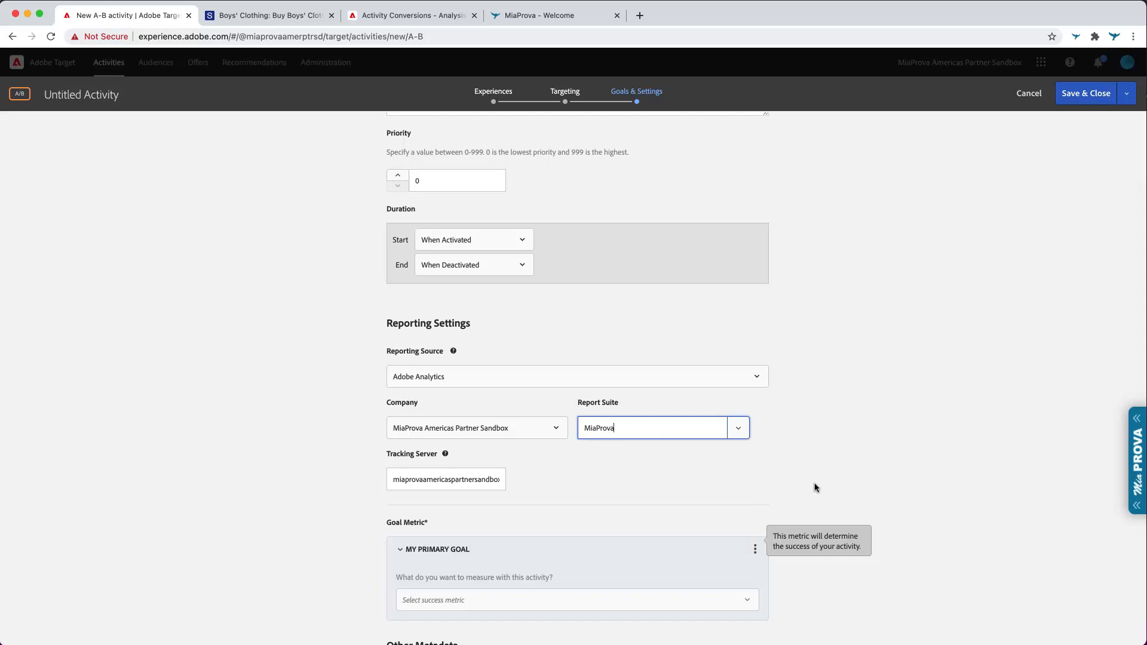
pyautogui.scroll(-3)
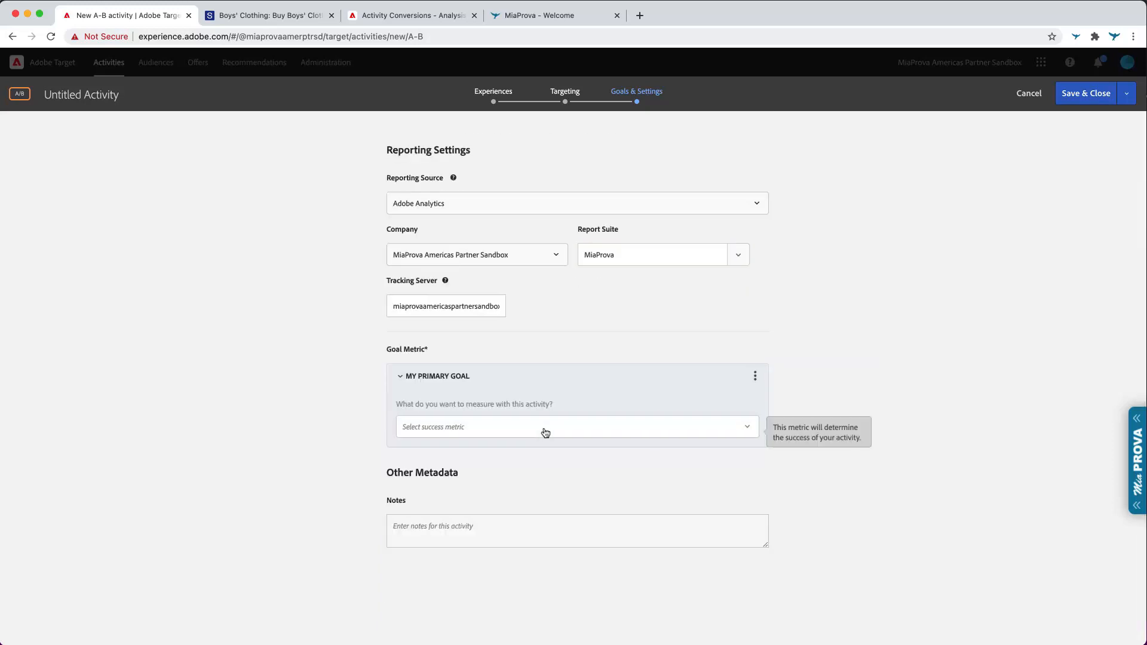
# - Set the primary goal's success metric to Conversion
pyautogui.click(576, 427)
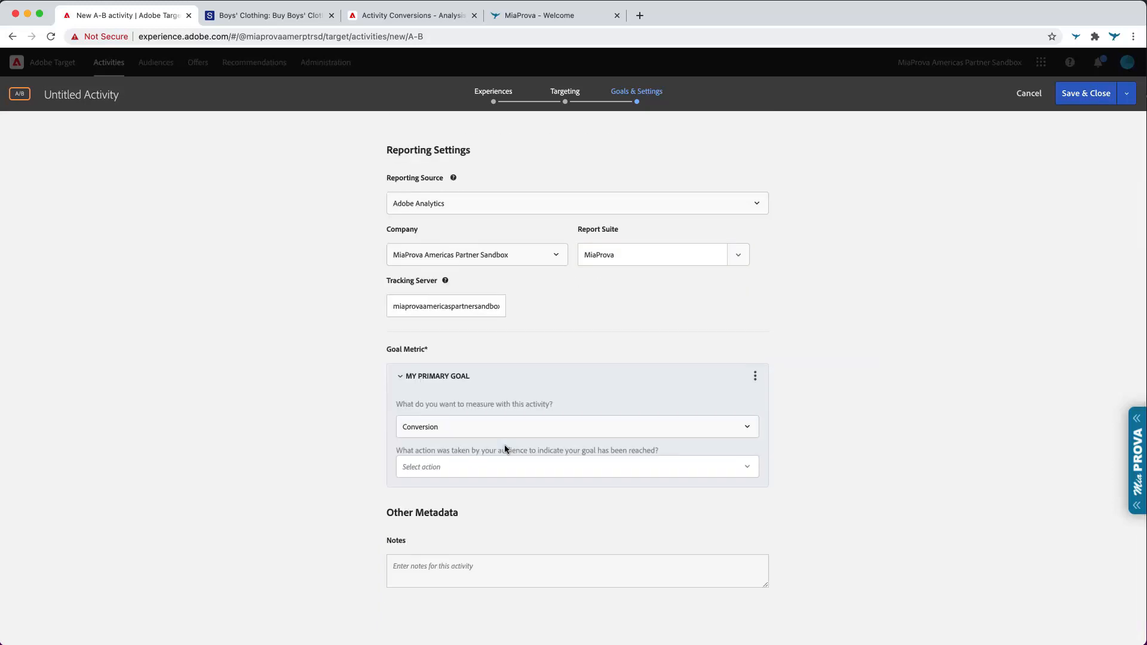
pyautogui.click(576, 427)
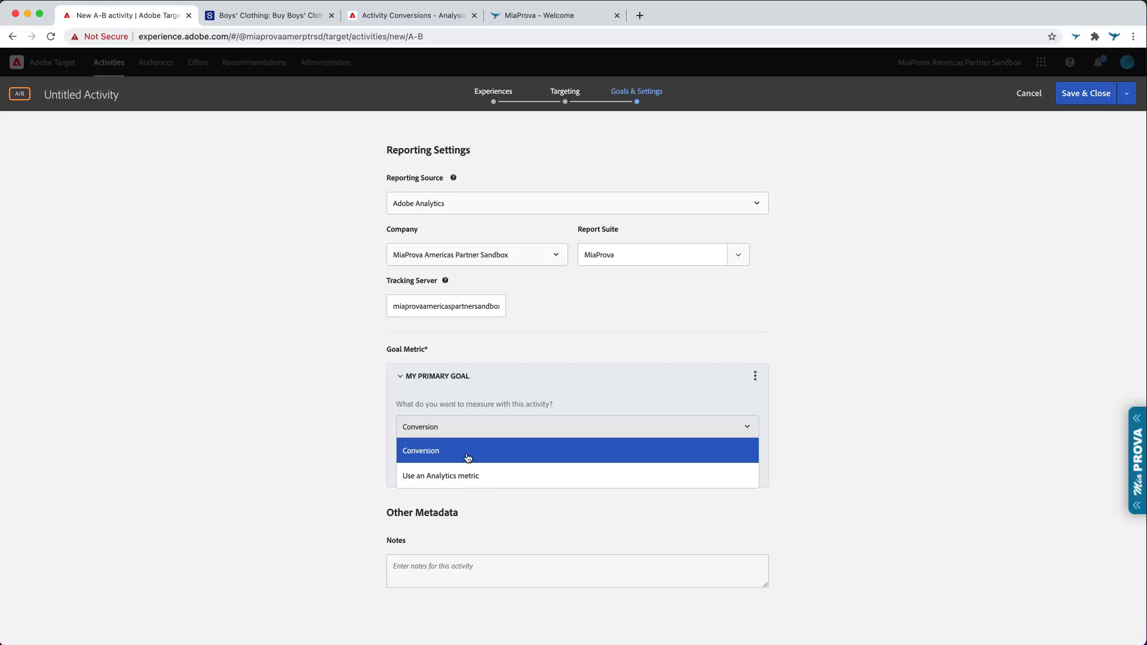
pyautogui.click(420, 451)
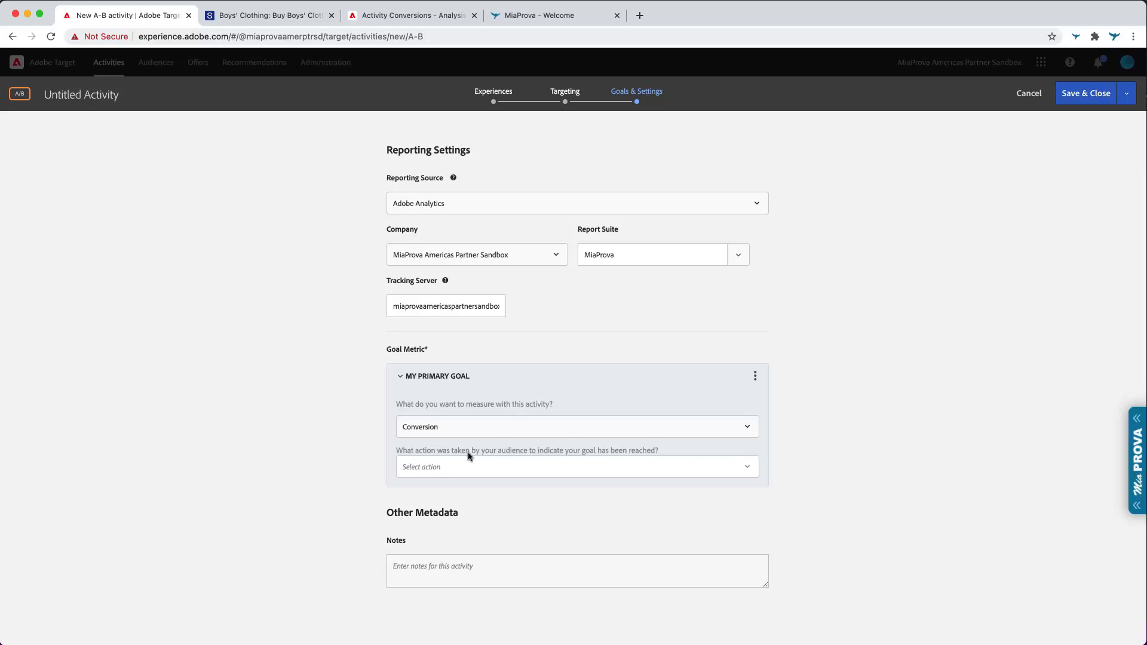
pyautogui.moveTo(496, 467)
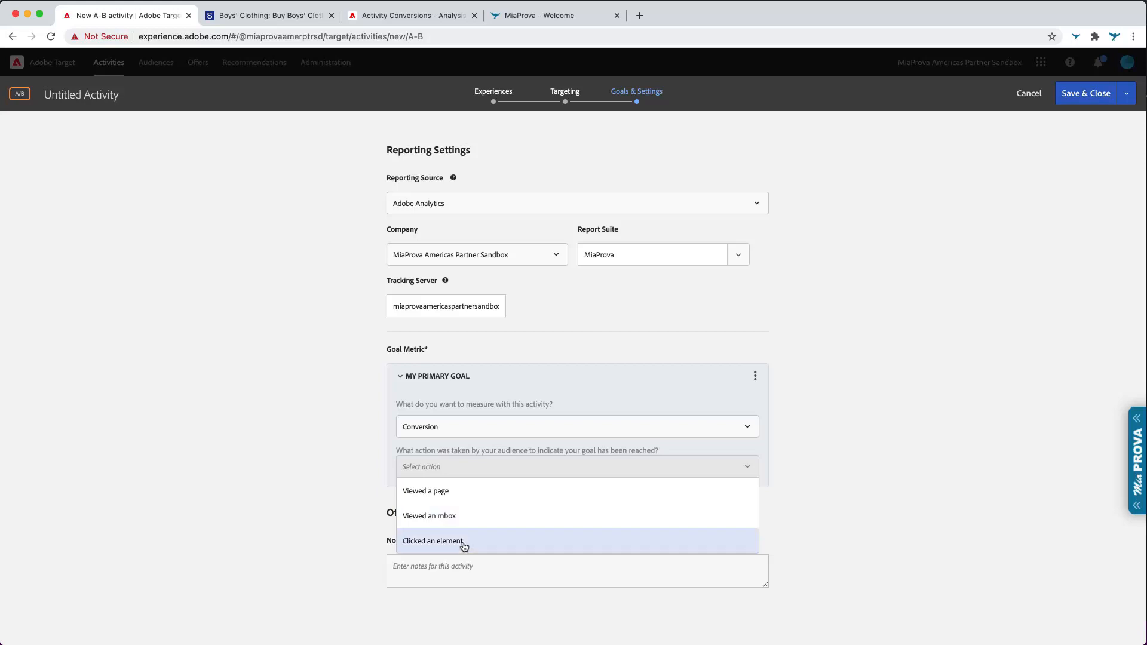
# - Make the conversion action 'Clicked an element' and open the click-tracking element picker
pyautogui.click(433, 540)
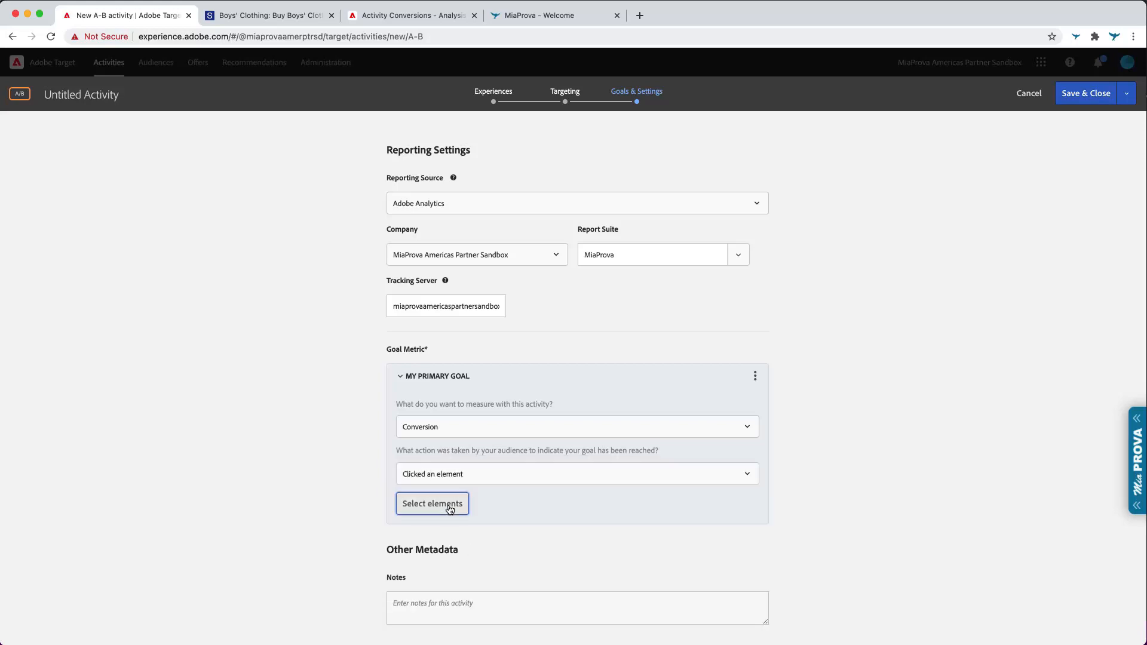
pyautogui.click(432, 503)
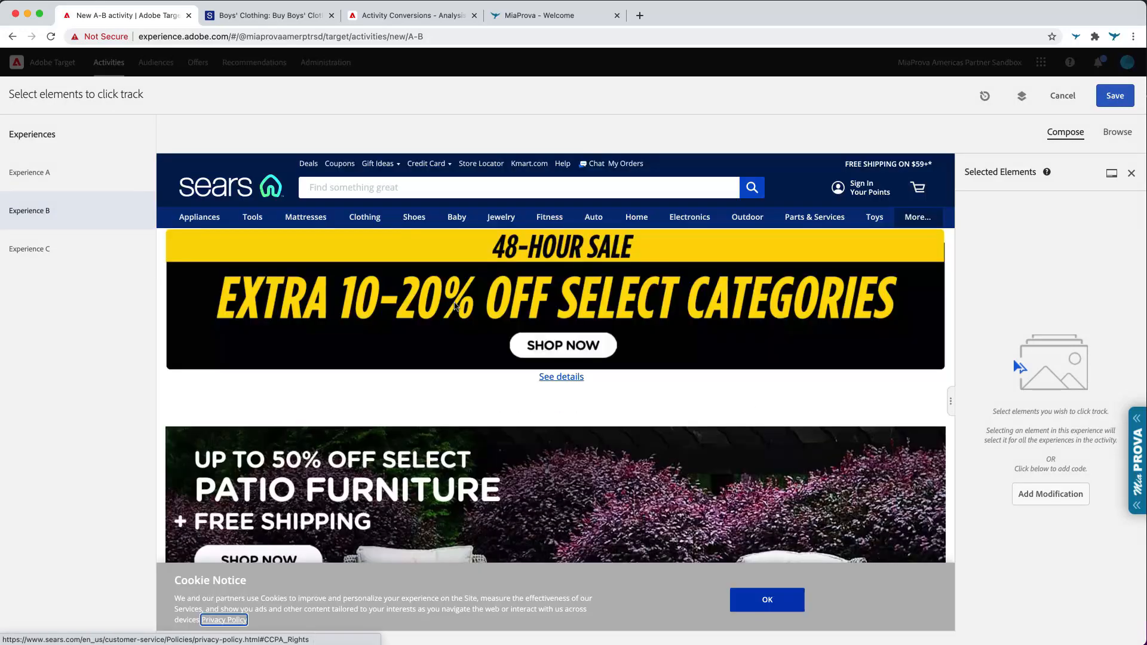
pyautogui.moveTo(401, 445)
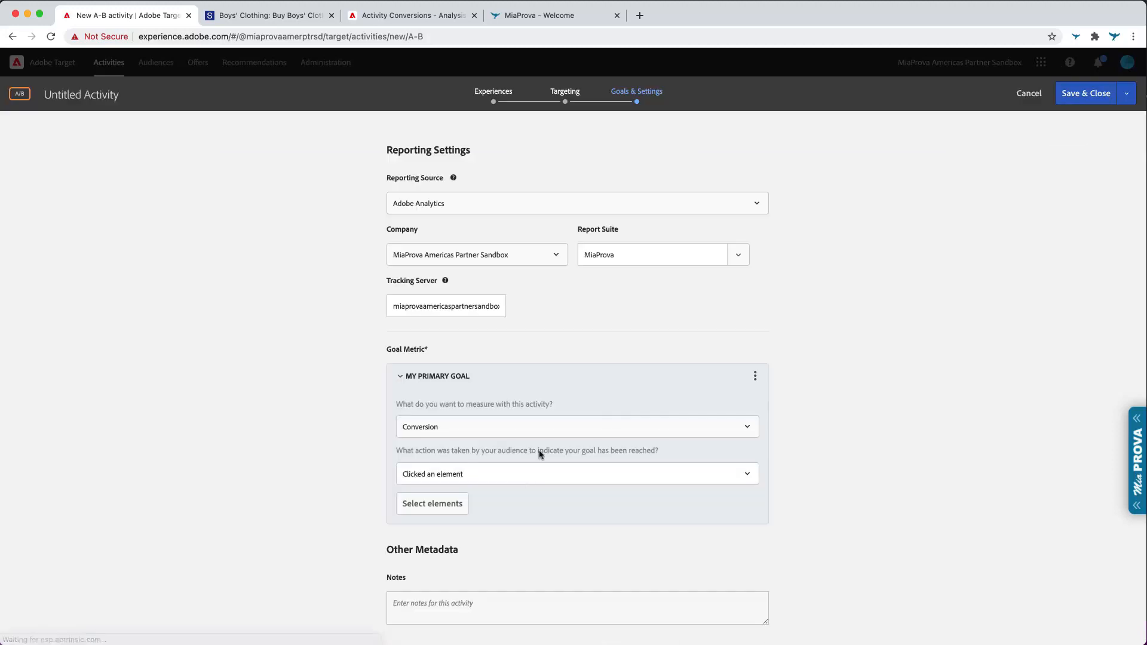
# - Change the conversion to 'Viewed a page' with URL contains t=c, then go to the Sears boys' clothing page
pyautogui.click(576, 473)
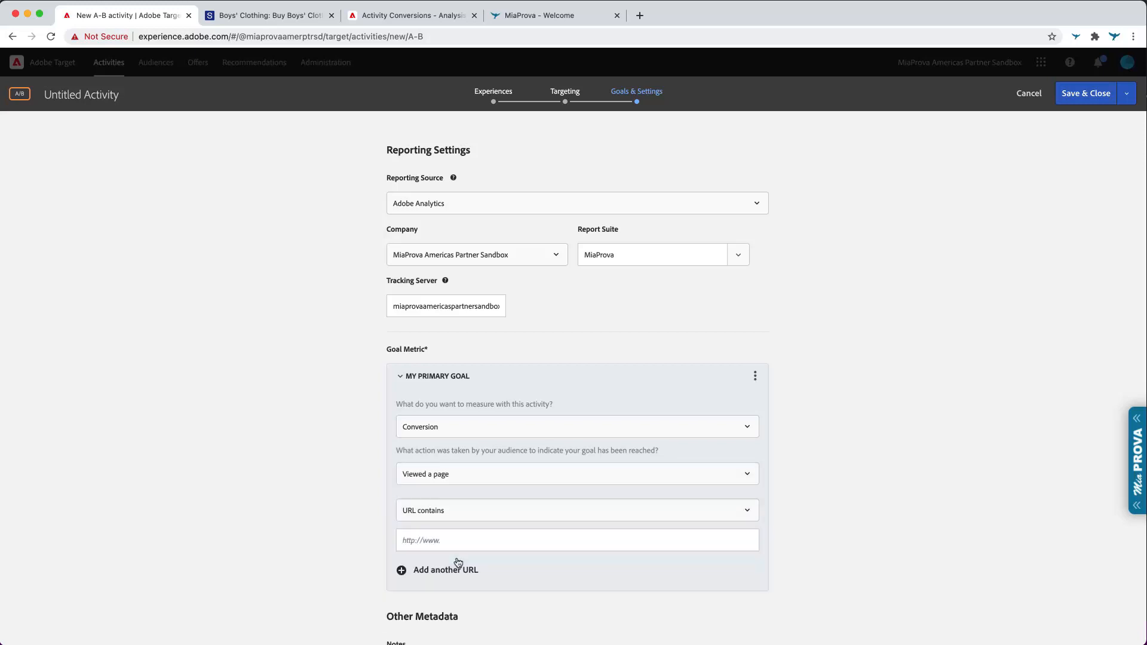
pyautogui.click(576, 540)
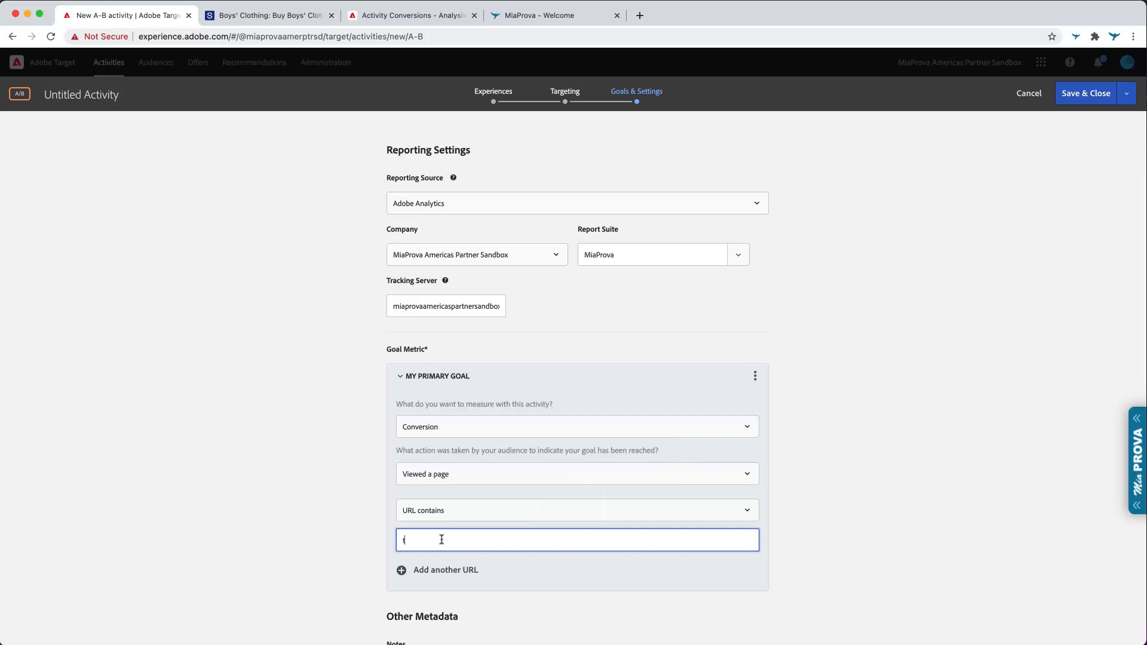
pyautogui.write('=c')
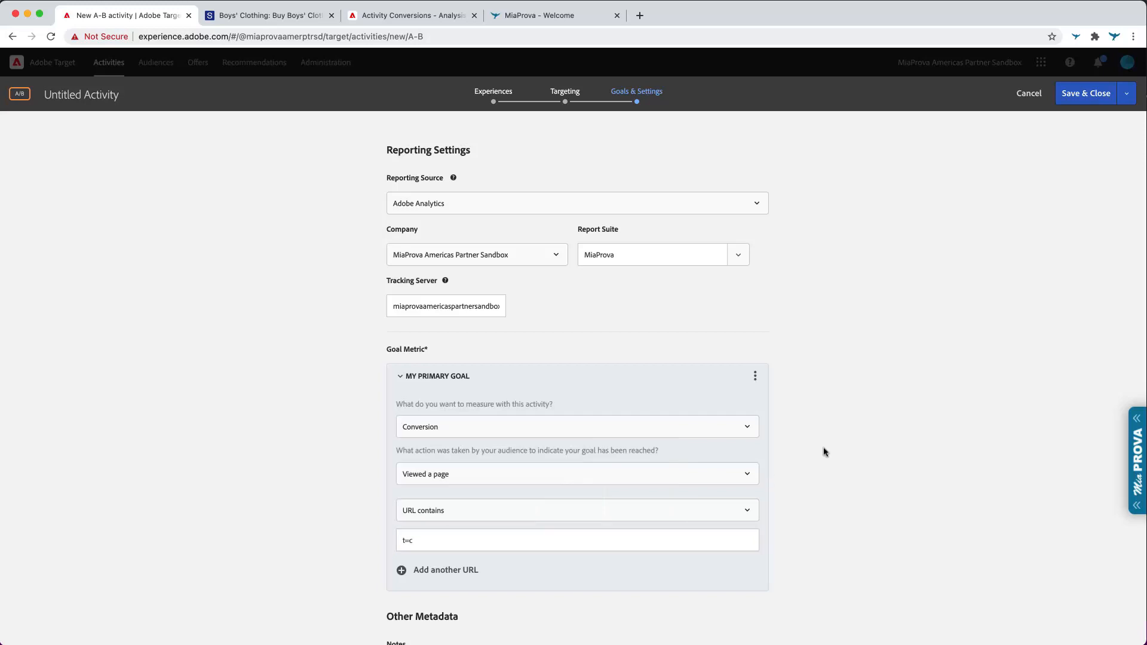
pyautogui.moveTo(688, 416)
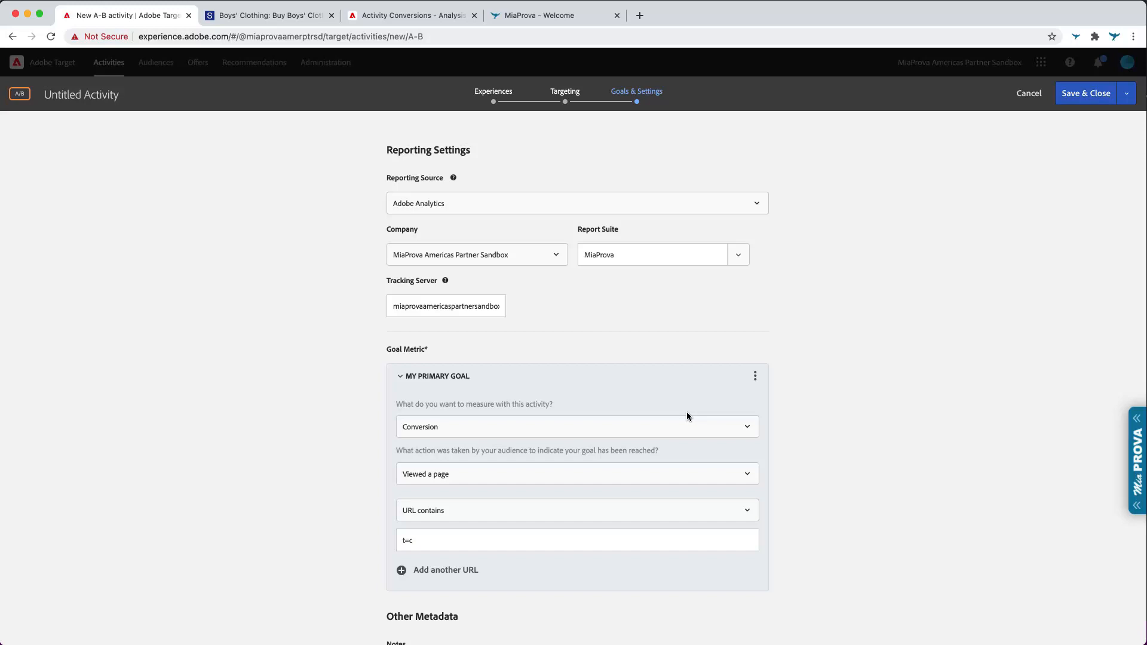
pyautogui.click(267, 15)
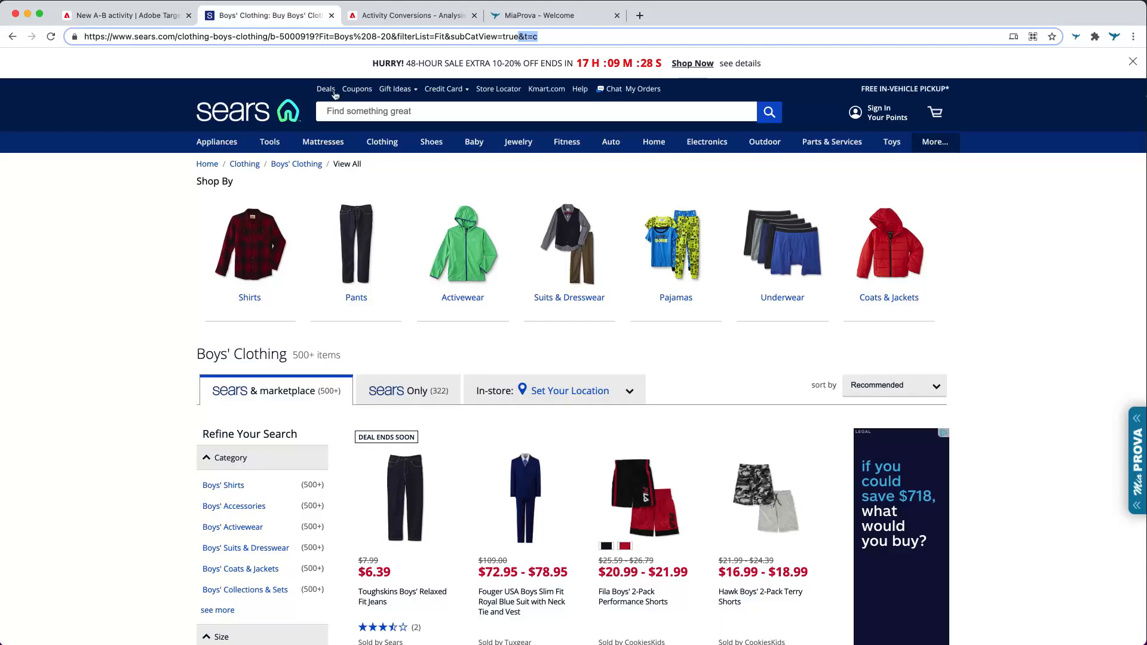
# - Point out &t=c in the page address and switch to the Activity Conversions Analytics workspace
pyautogui.click(381, 142)
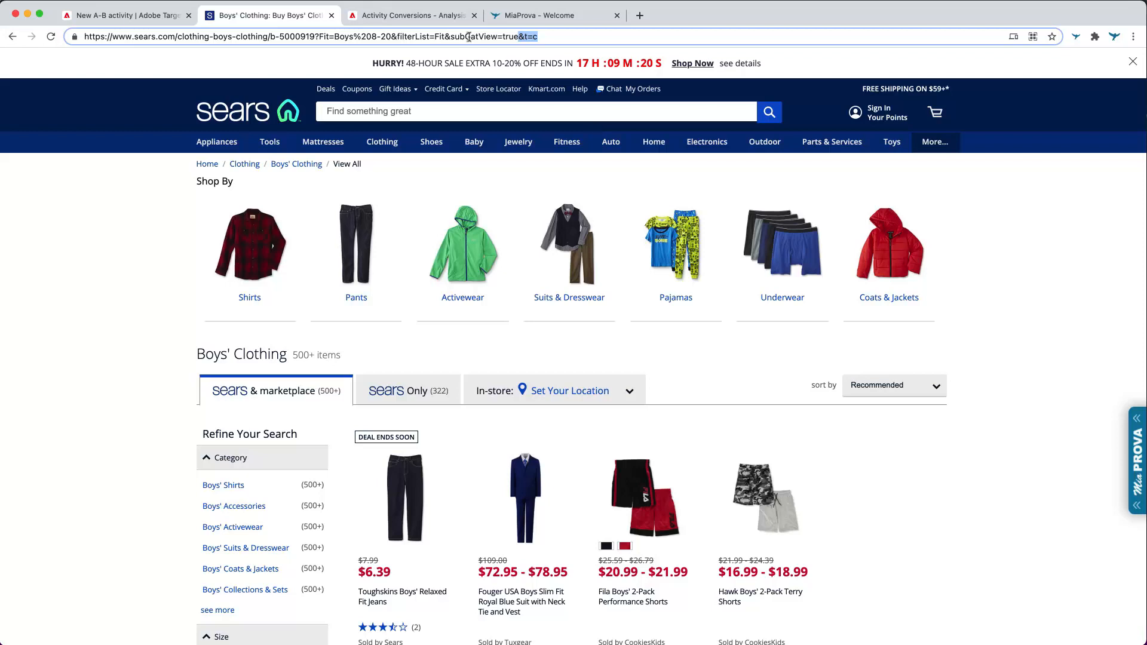
pyautogui.click(411, 14)
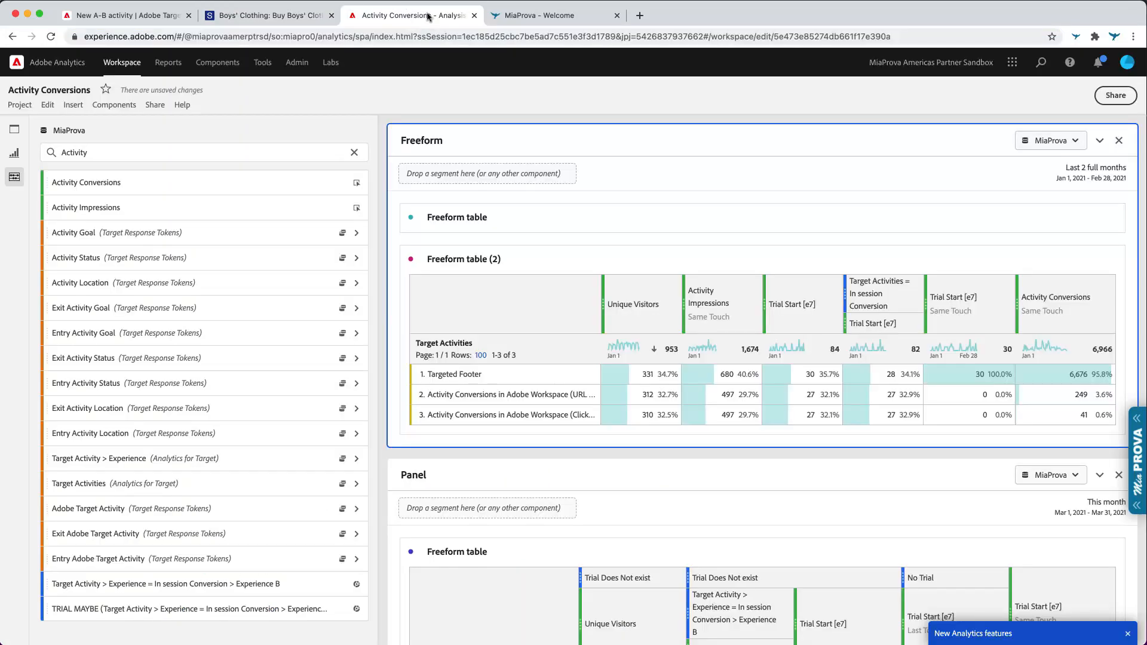
pyautogui.moveTo(659, 386)
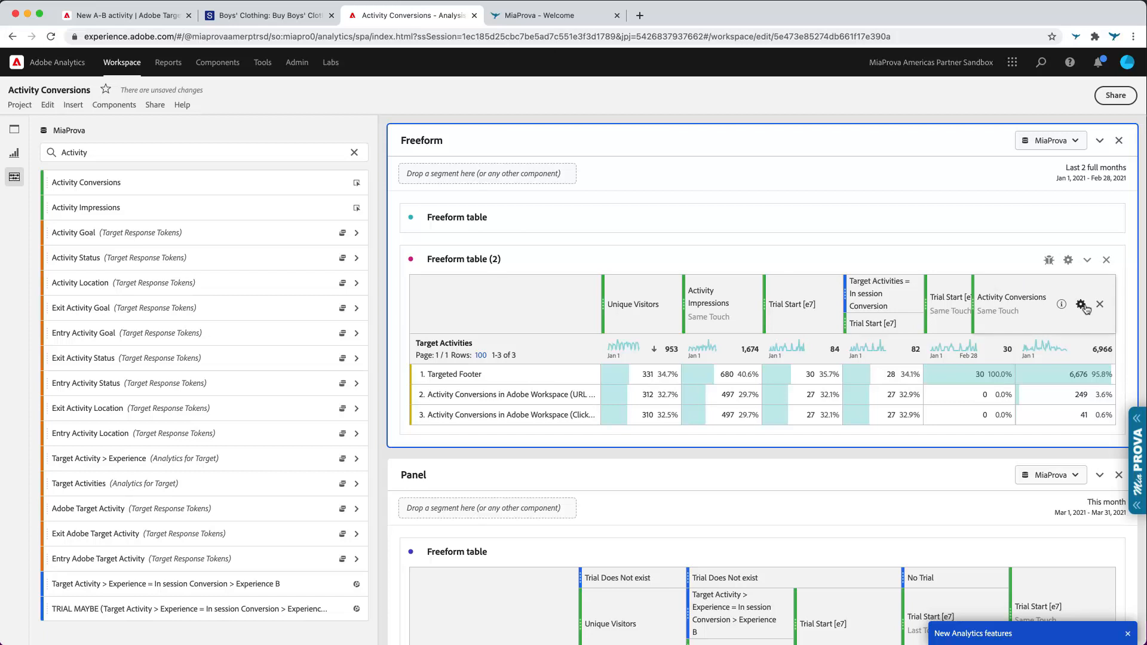
pyautogui.click(1085, 305)
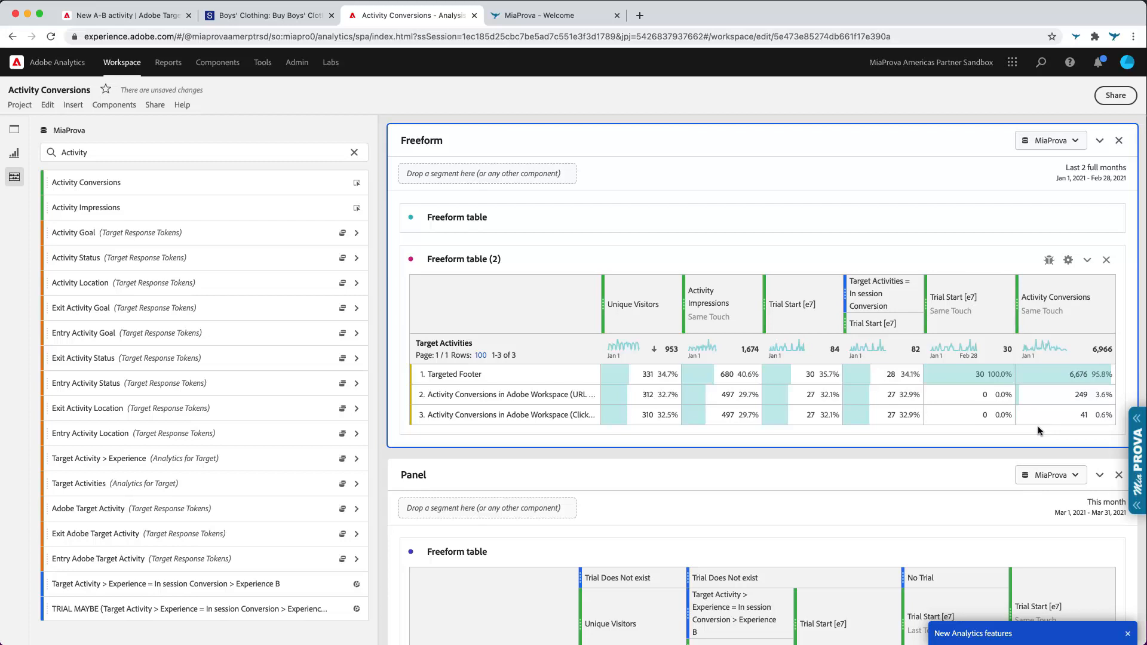
pyautogui.moveTo(729, 307)
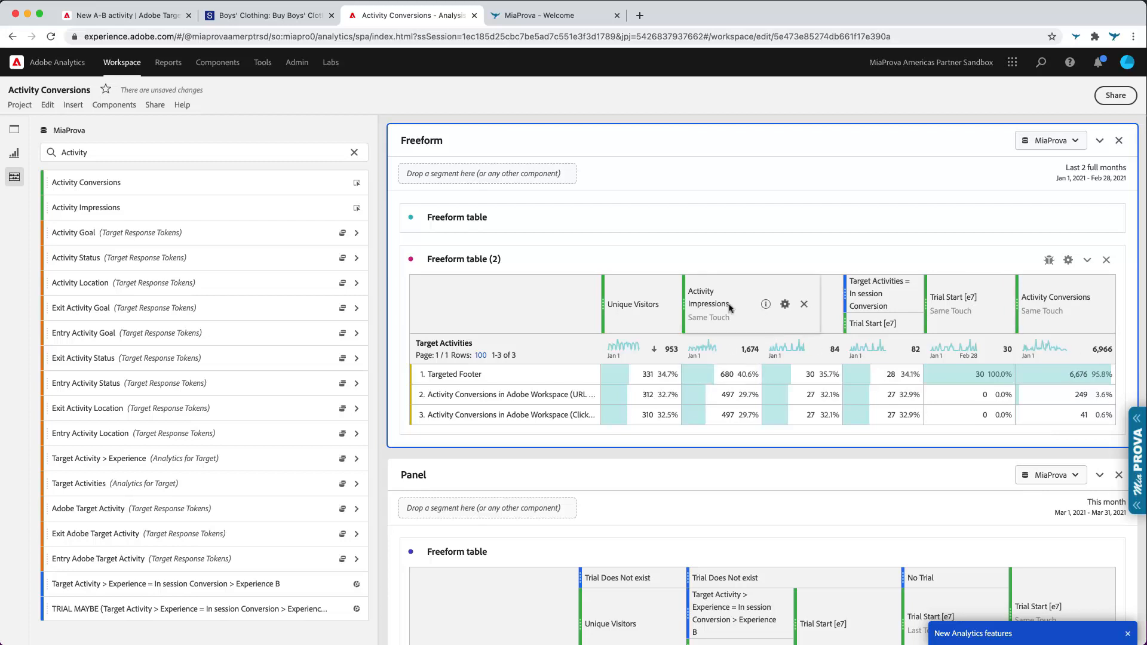